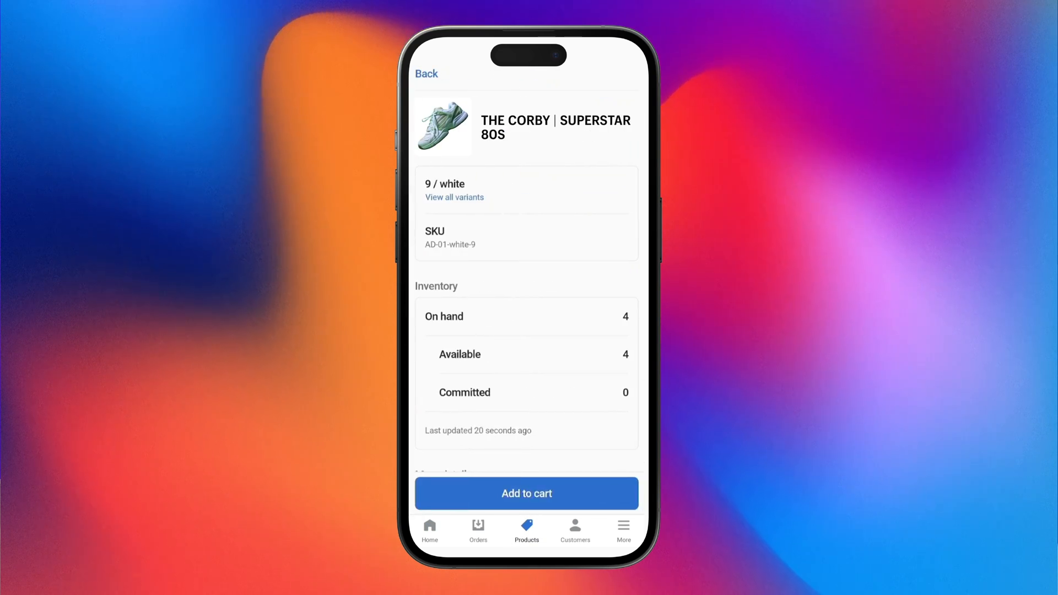
Step: Add the Corby Superstar 80s shoe to the cart and view its Stackable discount savings
{"action": "left_click", "coordinate": [526, 493]}
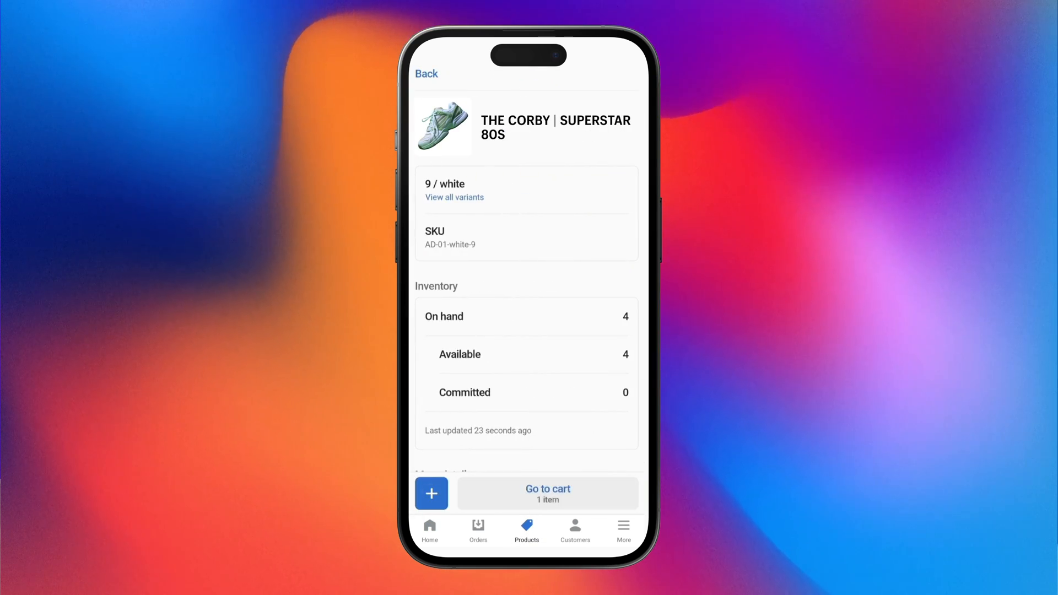
{"action": "left_click", "coordinate": [430, 493]}
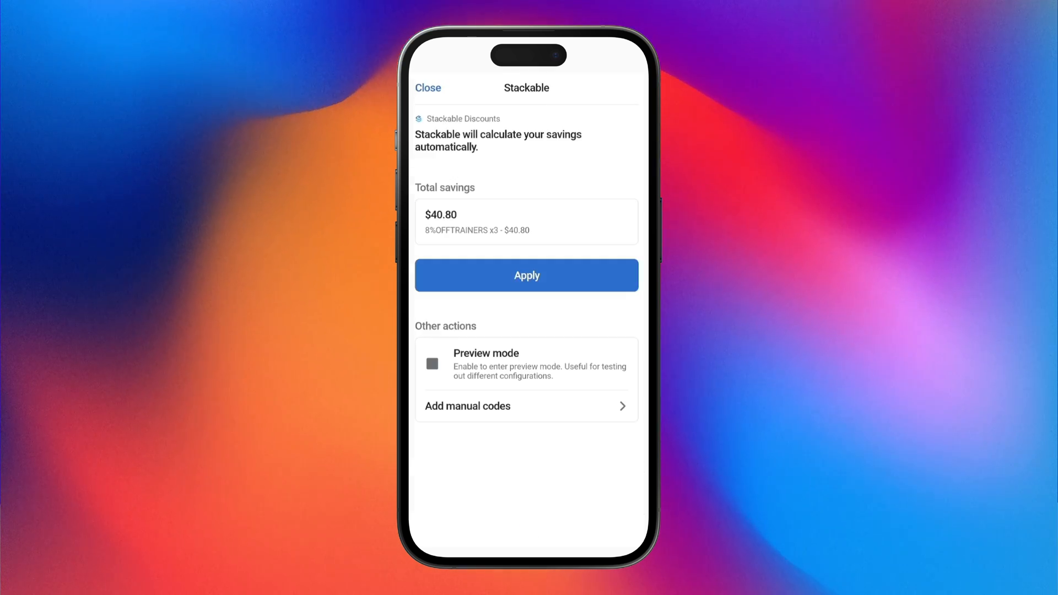
{"action": "left_click", "coordinate": [428, 88]}
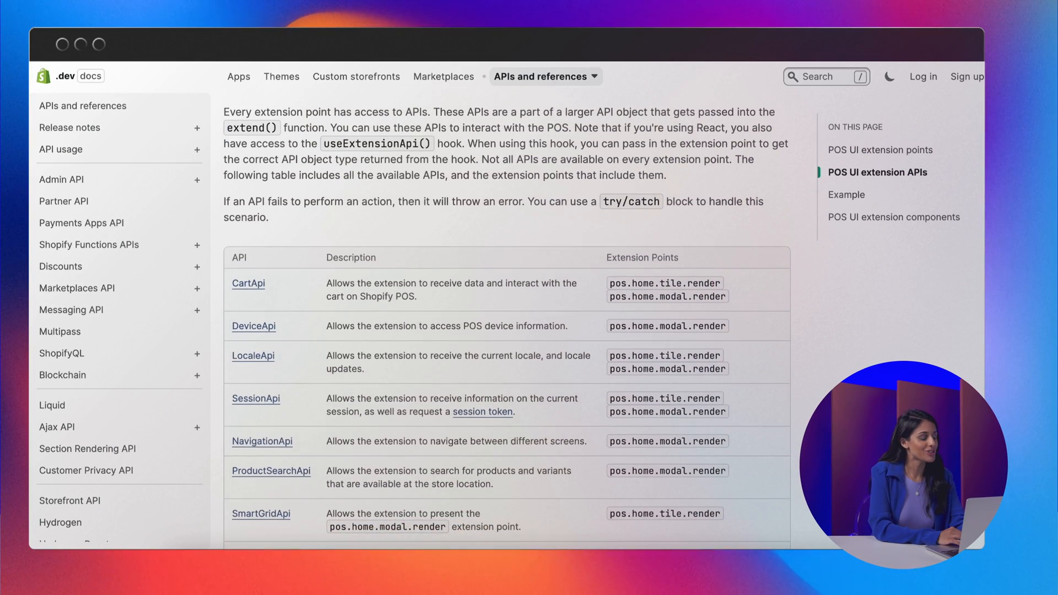
Step: Scroll the POS UI extension APIs page past the API table to the Example section
{"action": "scroll", "scroll_direction": "down", "scroll_amount": 3}
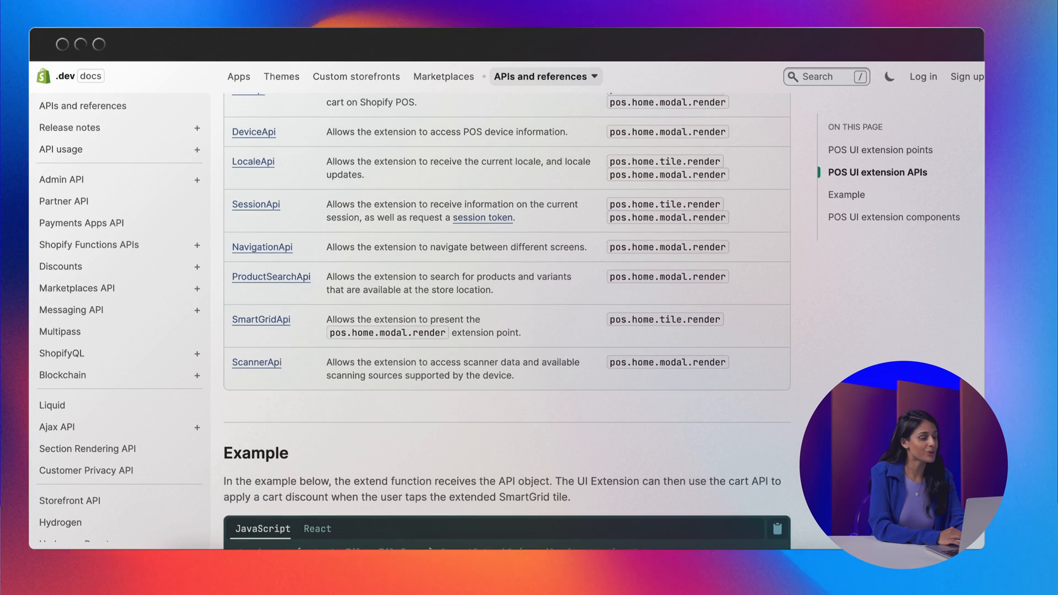
{"action": "scroll", "scroll_direction": "down", "scroll_amount": 3}
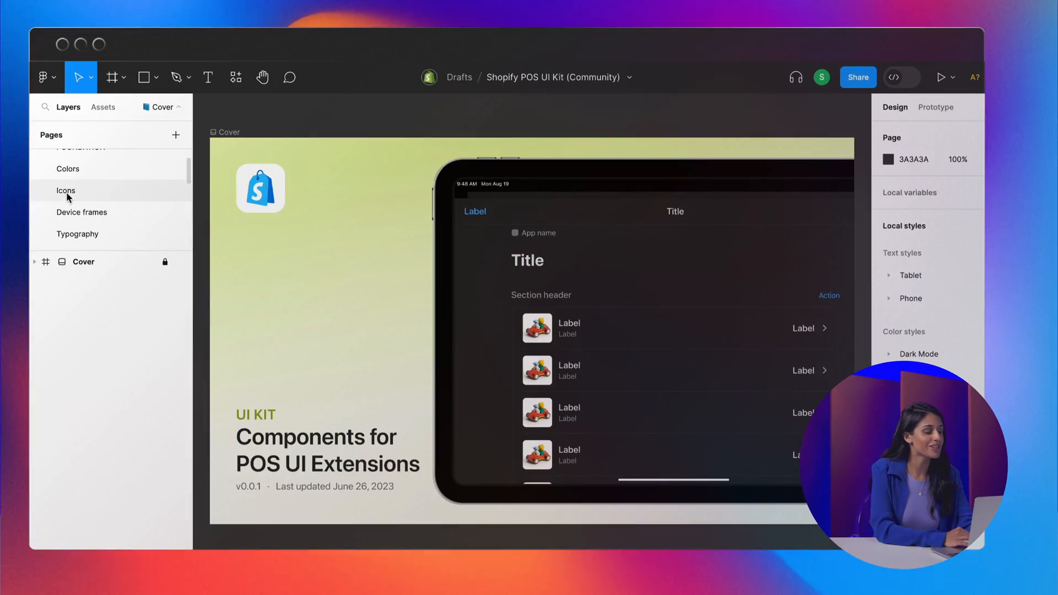
Step: Browse the UI kit's Icons page, then switch to the Dialog page
{"action": "left_click", "coordinate": [66, 191]}
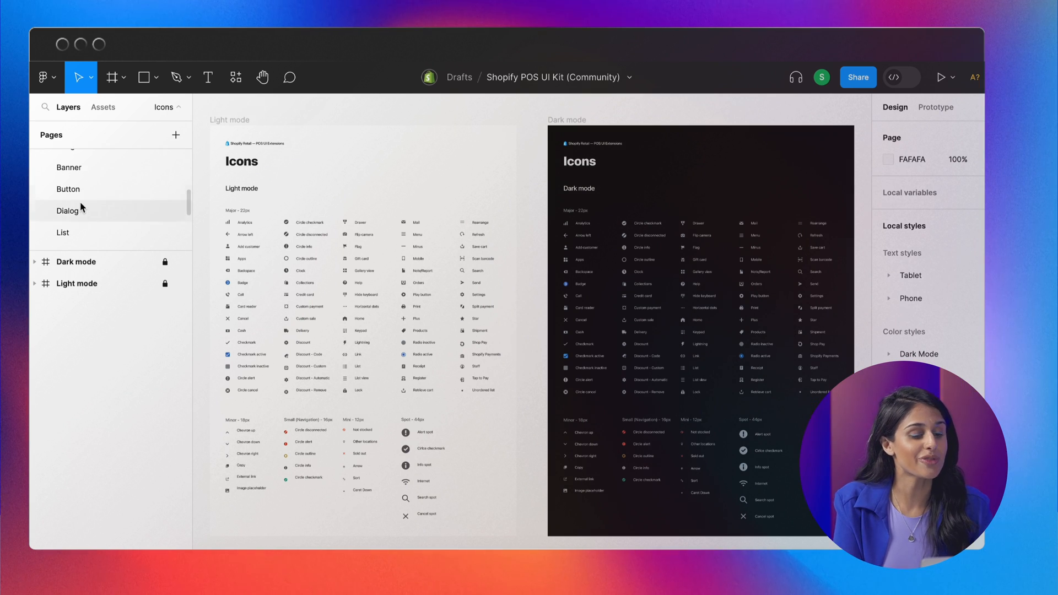
{"action": "left_click", "coordinate": [69, 168]}
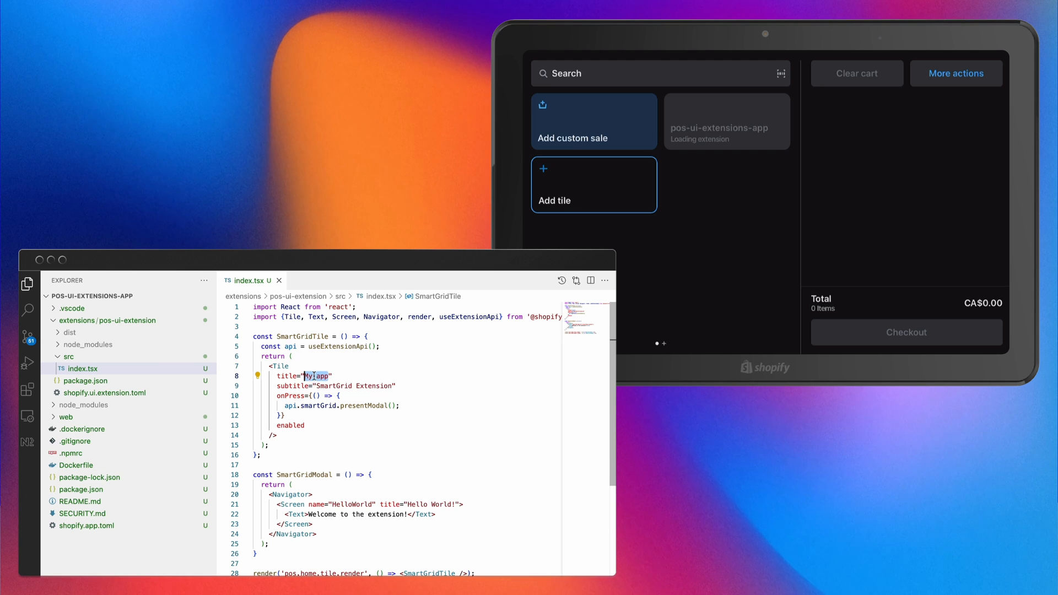
Step: Retitle the SmartGrid tile "Hello World!" and open its modal on POS
{"action": "type", "text": "Hello World!"}
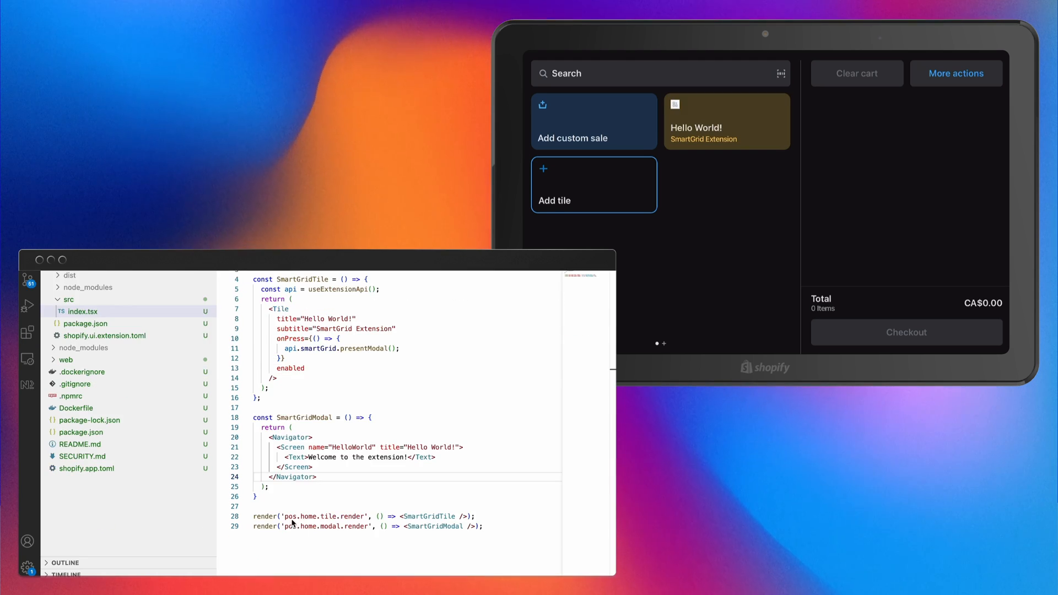
{"action": "double_click", "coordinate": [323, 516]}
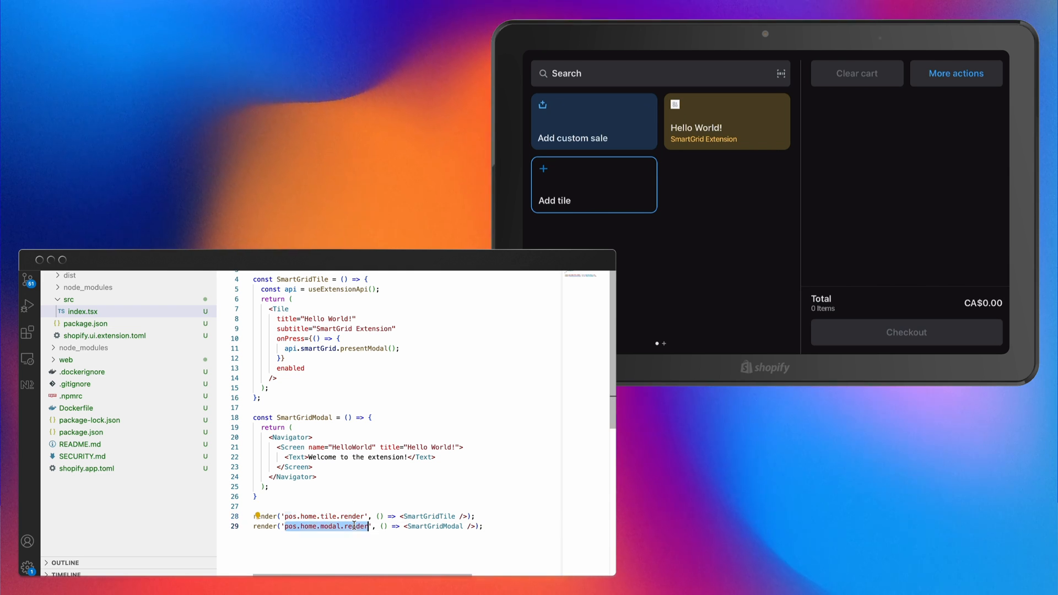
{"action": "left_click", "coordinate": [724, 121]}
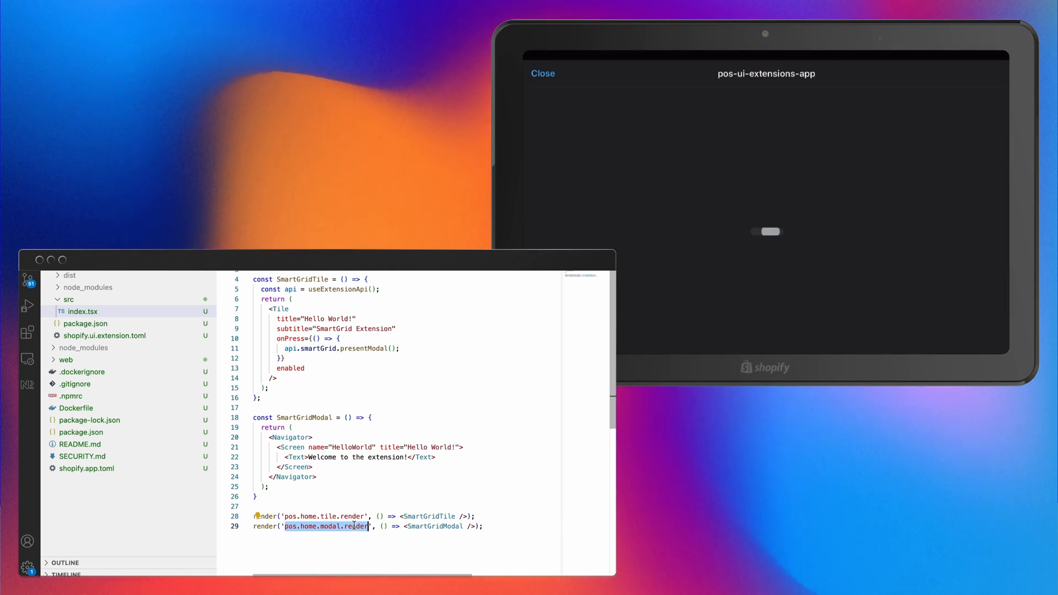
{"action": "left_click", "coordinate": [765, 231]}
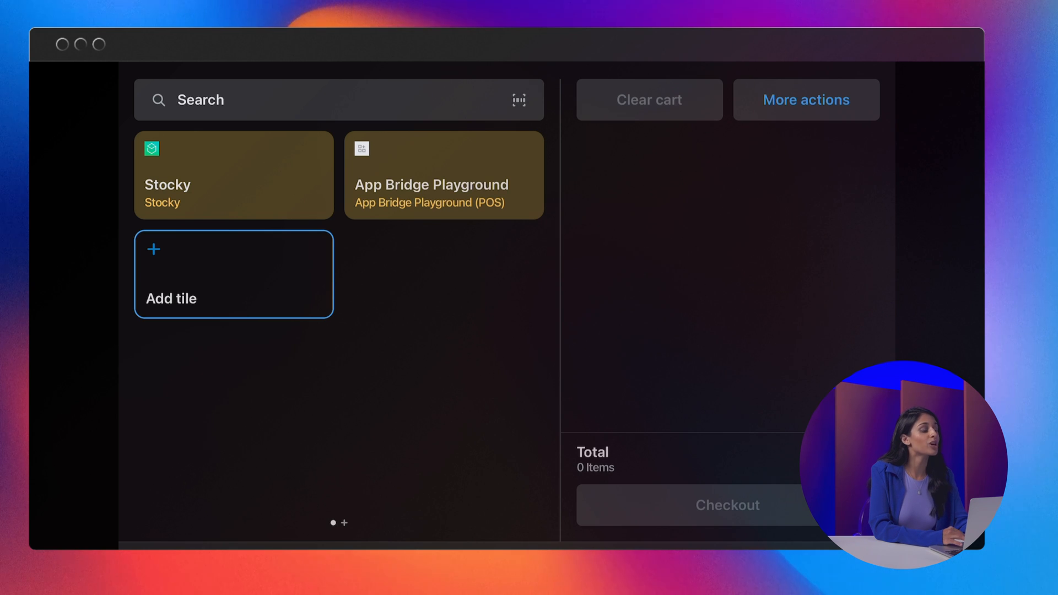
Step: Open in-transit transfer #1007 through Stocky's Receive transfers tile
{"action": "left_click", "coordinate": [232, 175]}
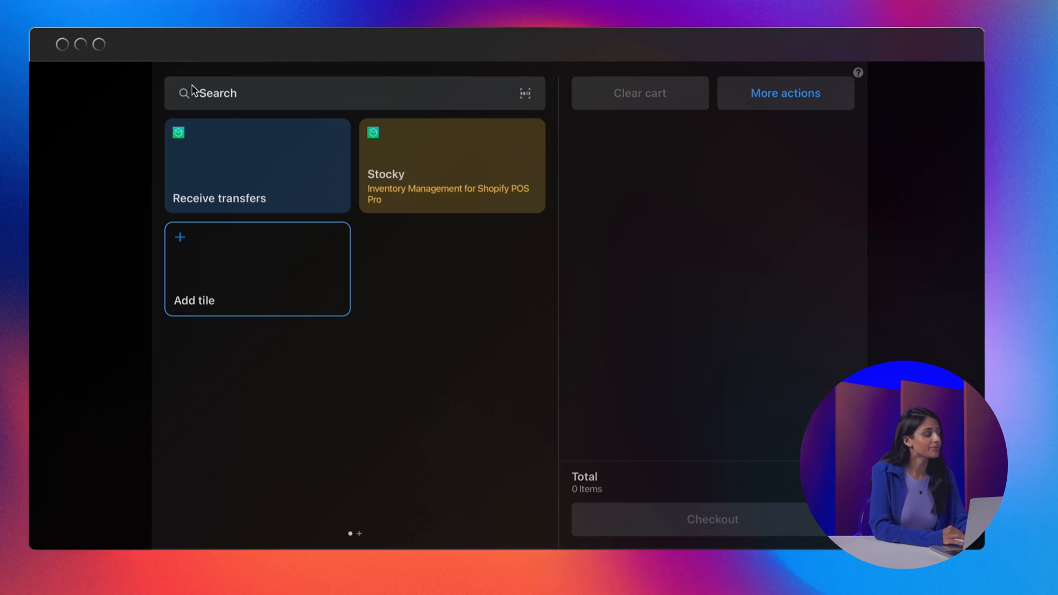
{"action": "left_click", "coordinate": [257, 165]}
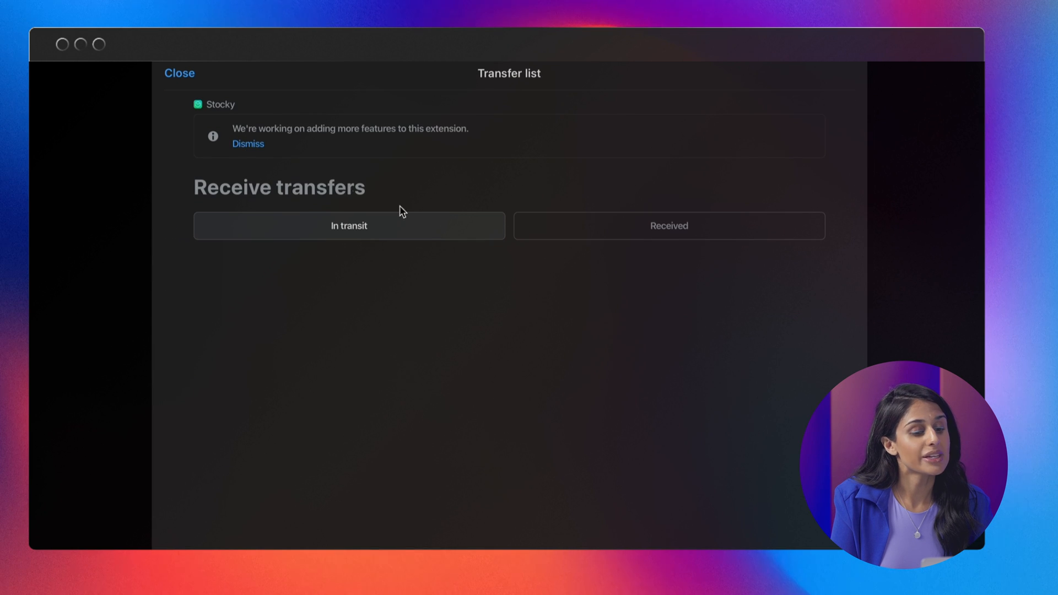
{"action": "left_click", "coordinate": [348, 225]}
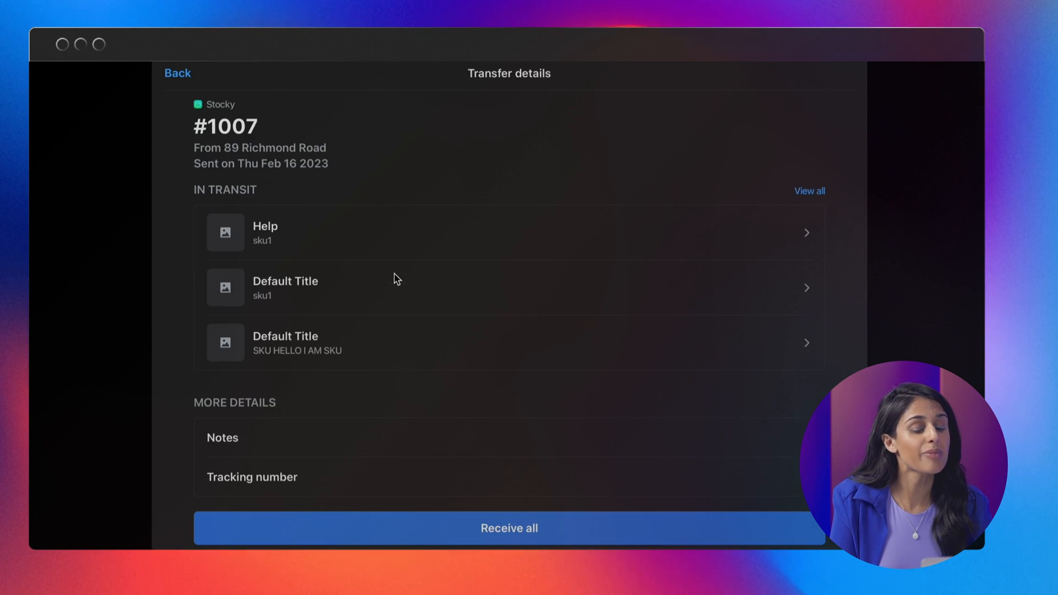
{"action": "left_click", "coordinate": [508, 527]}
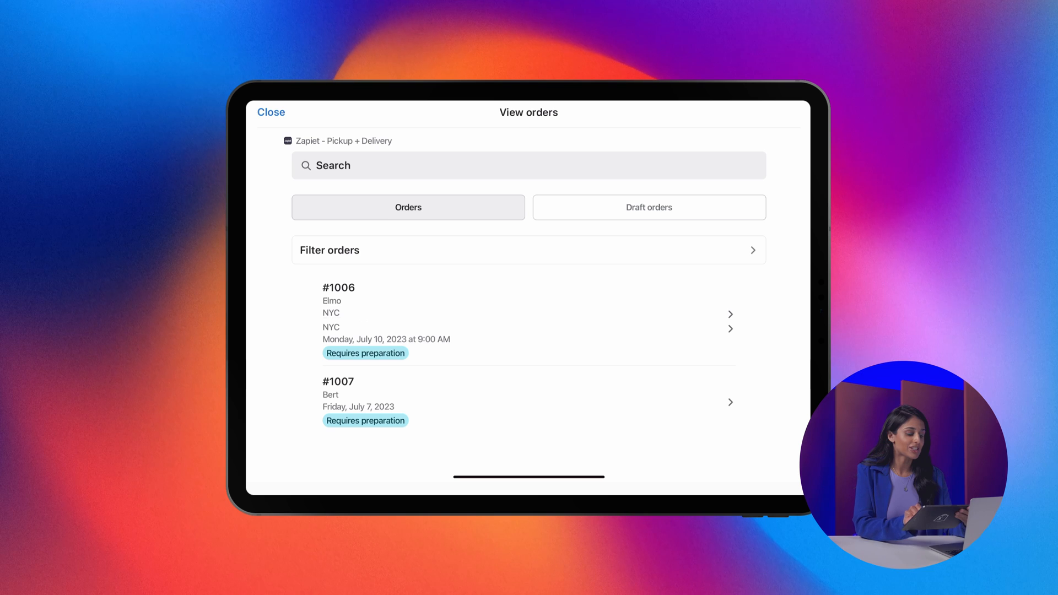
Step: Open order #1006 in the Zapiet View orders list
{"action": "left_click", "coordinate": [528, 313]}
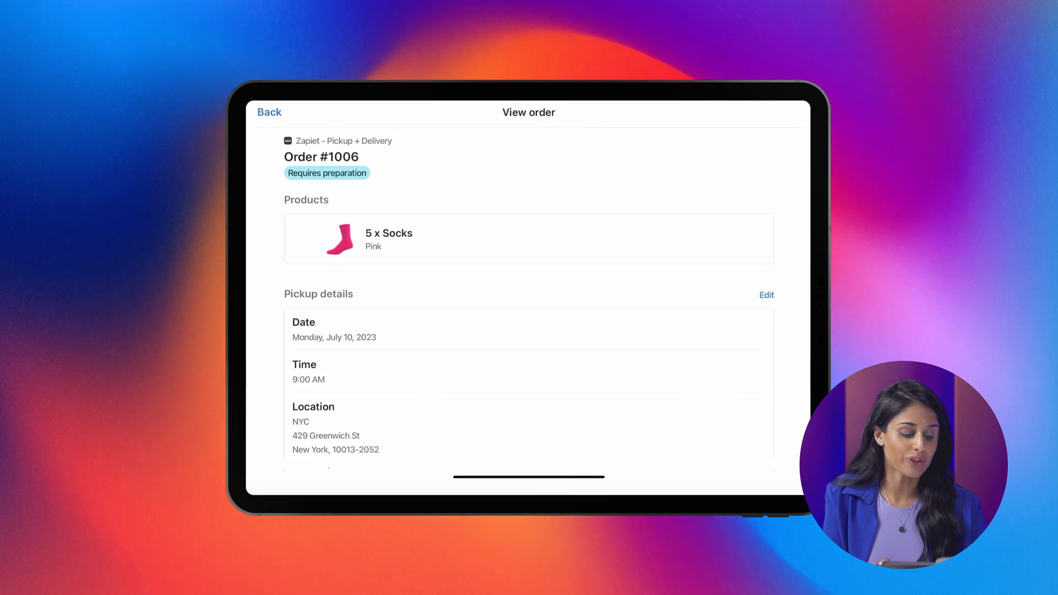